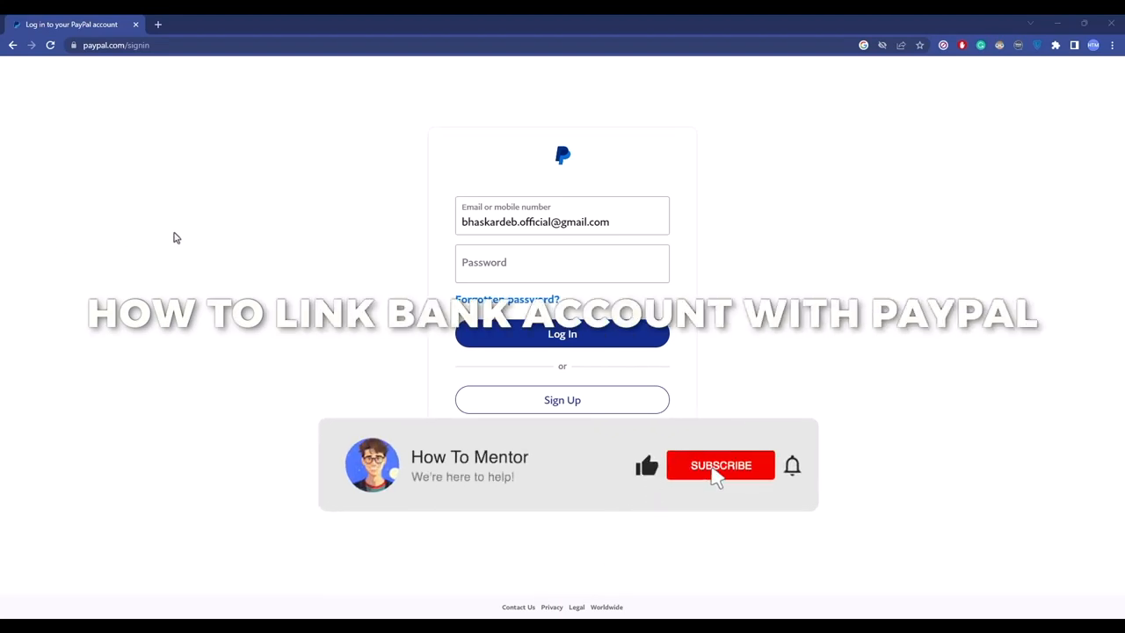
Sign in to PayPal with the account email and password.
click(720, 464)
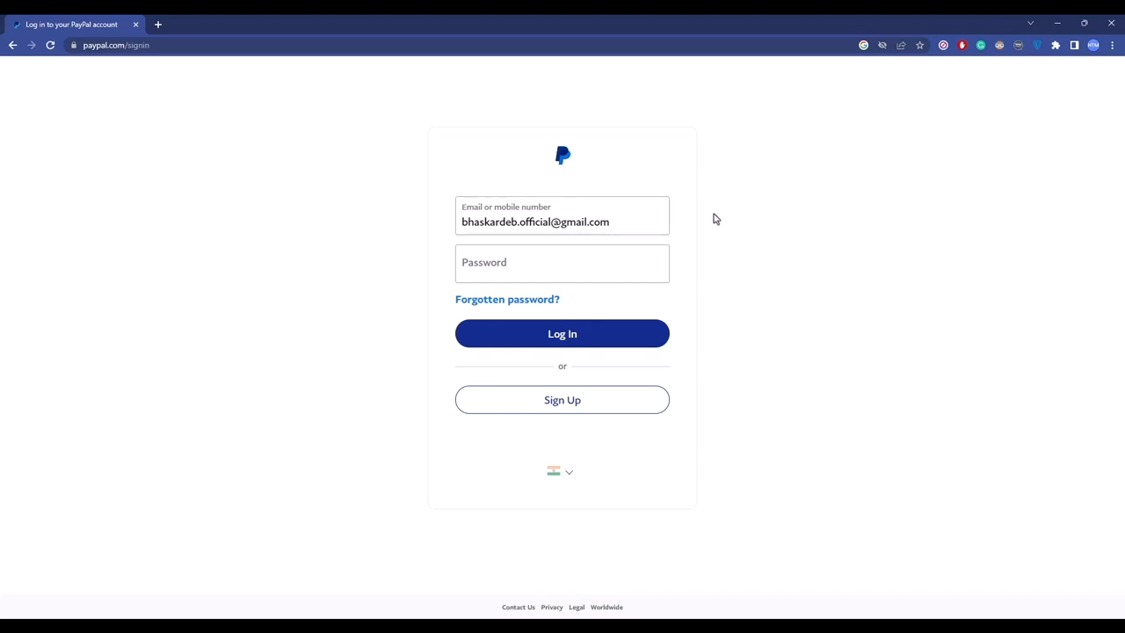
click(562, 264)
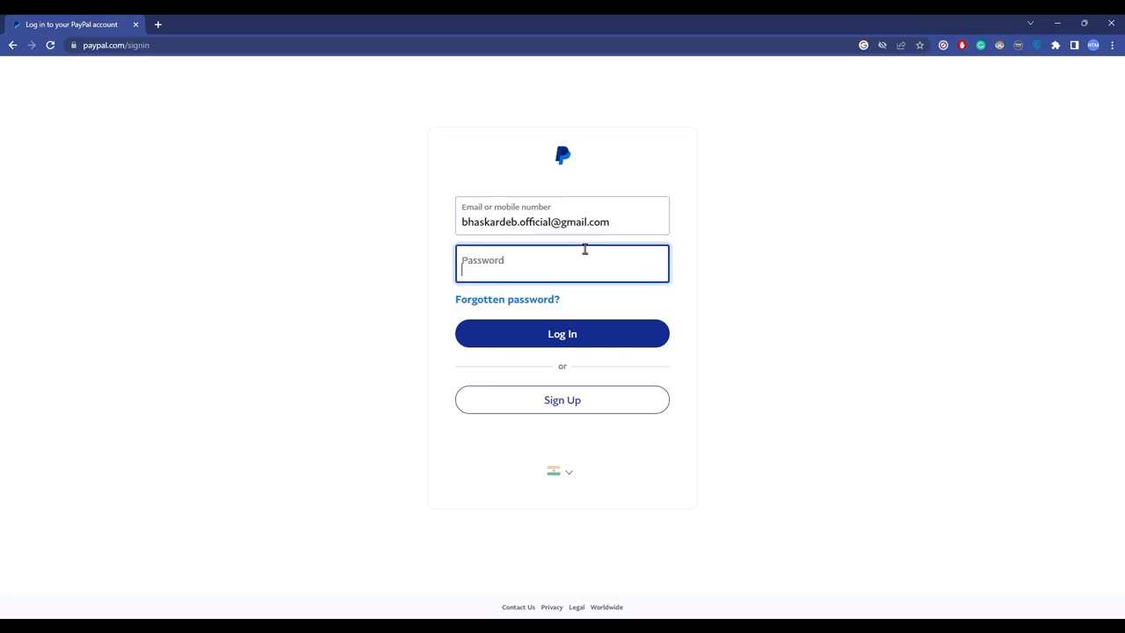
click(562, 334)
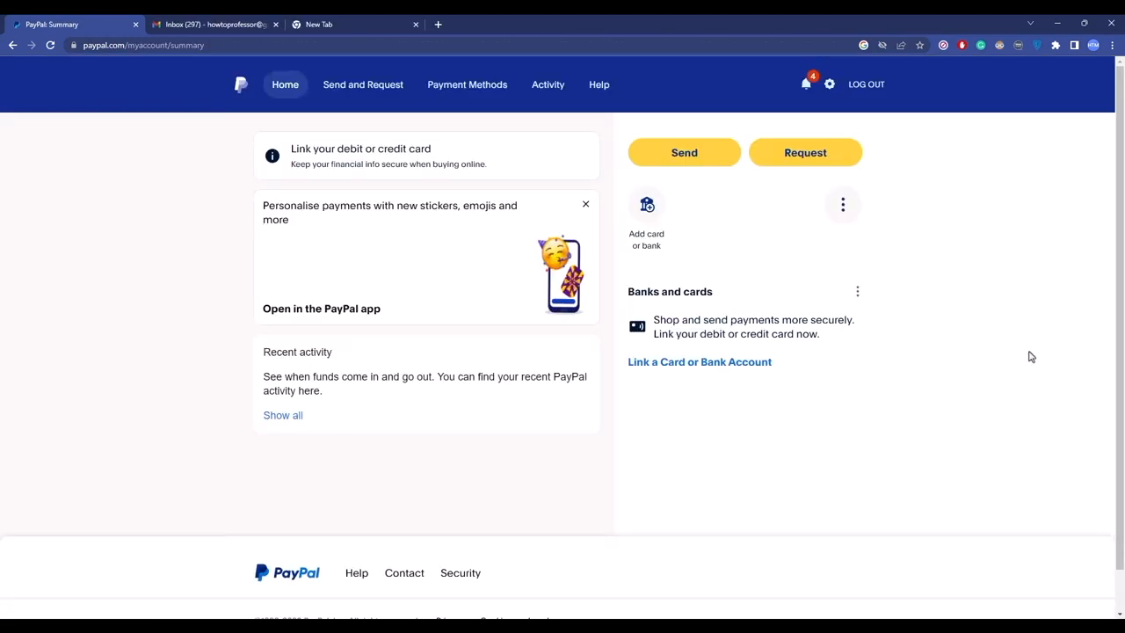
mouse_move(808, 517)
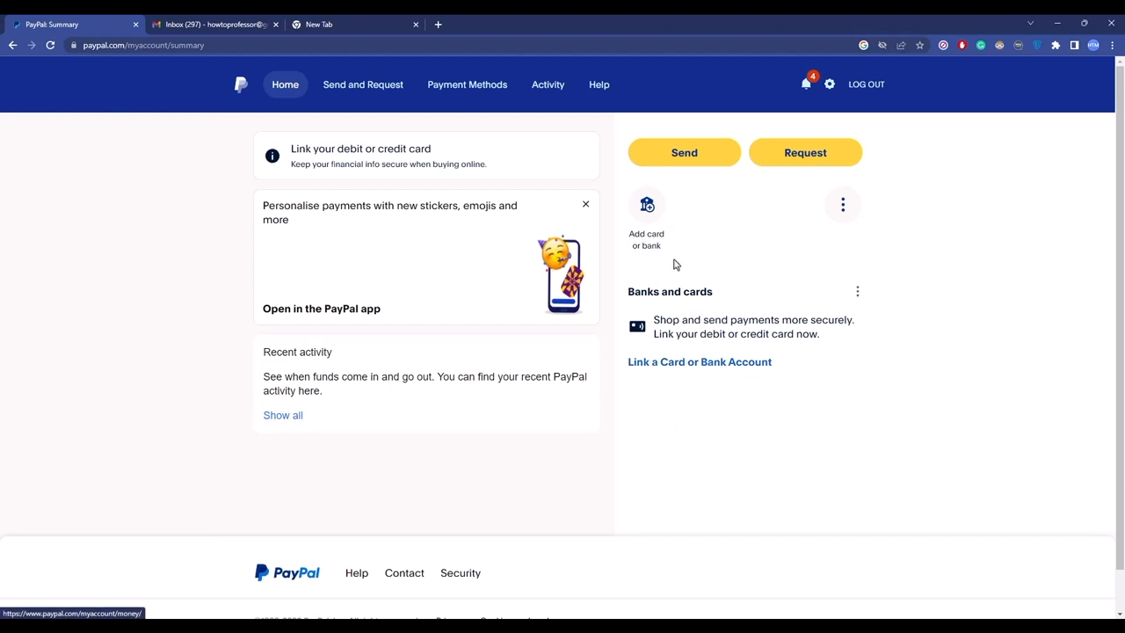
mouse_move(647, 239)
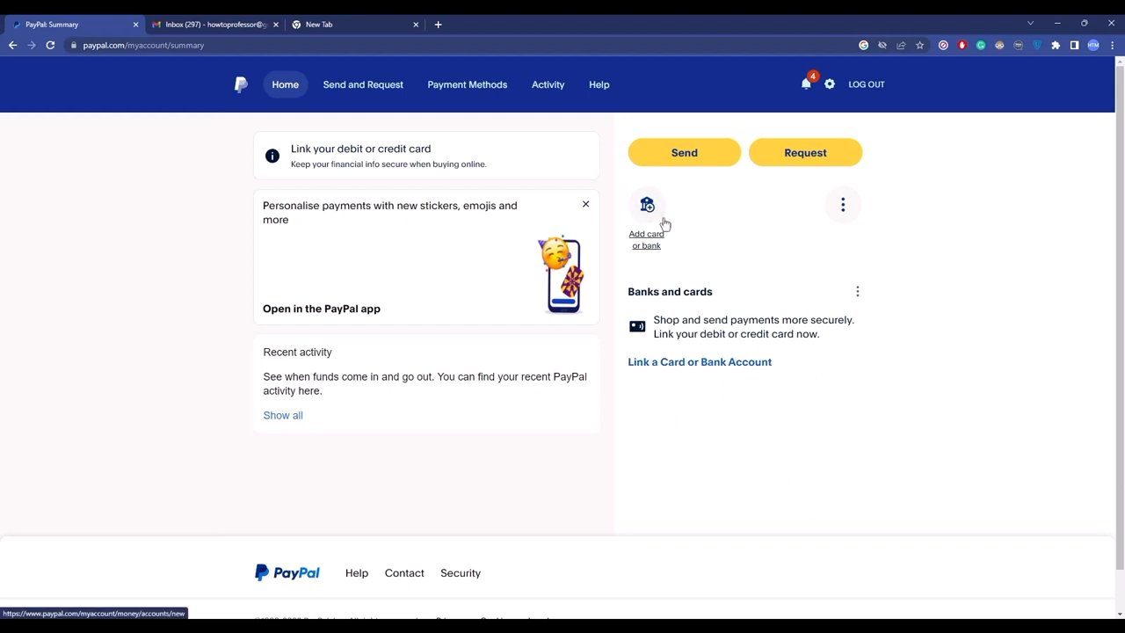
mouse_move(327, 168)
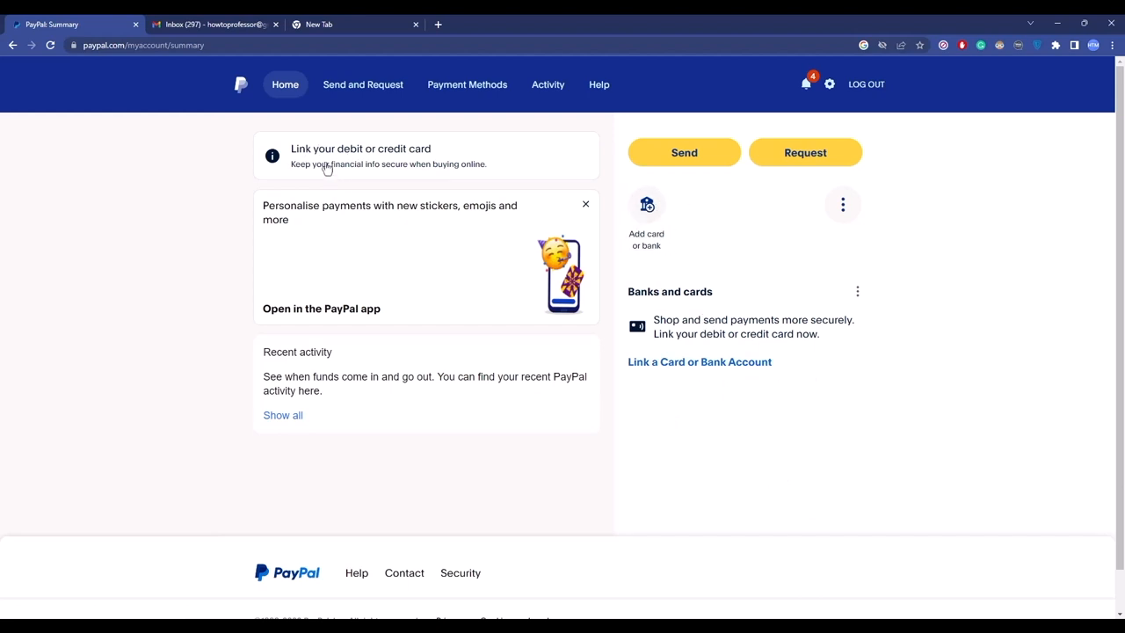
mouse_move(176, 222)
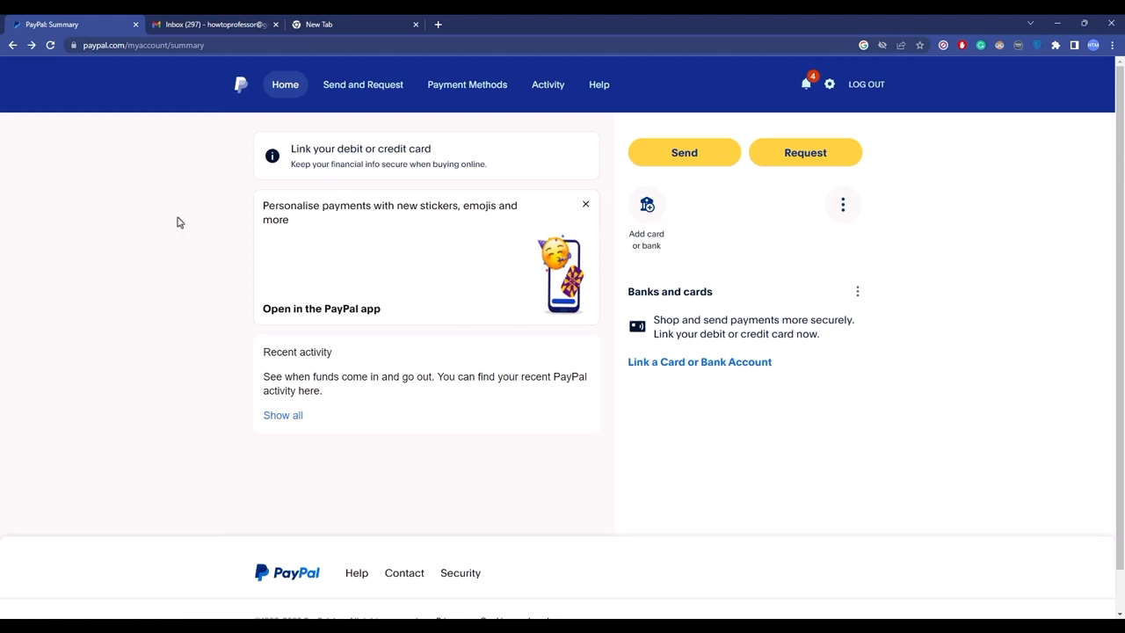
mouse_move(699, 363)
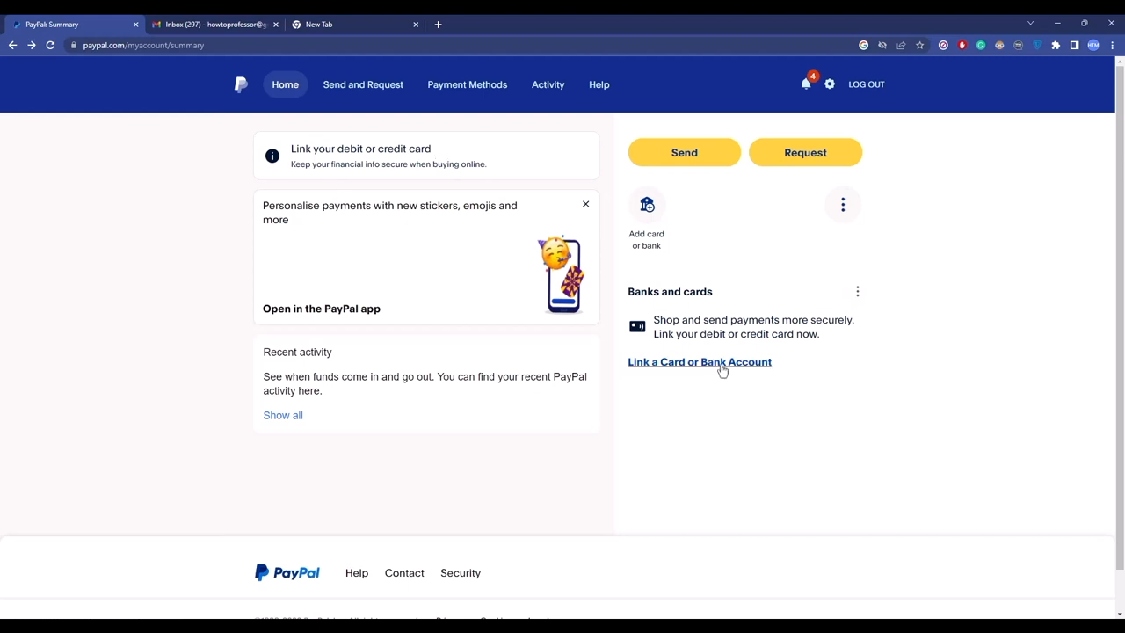
mouse_move(677, 257)
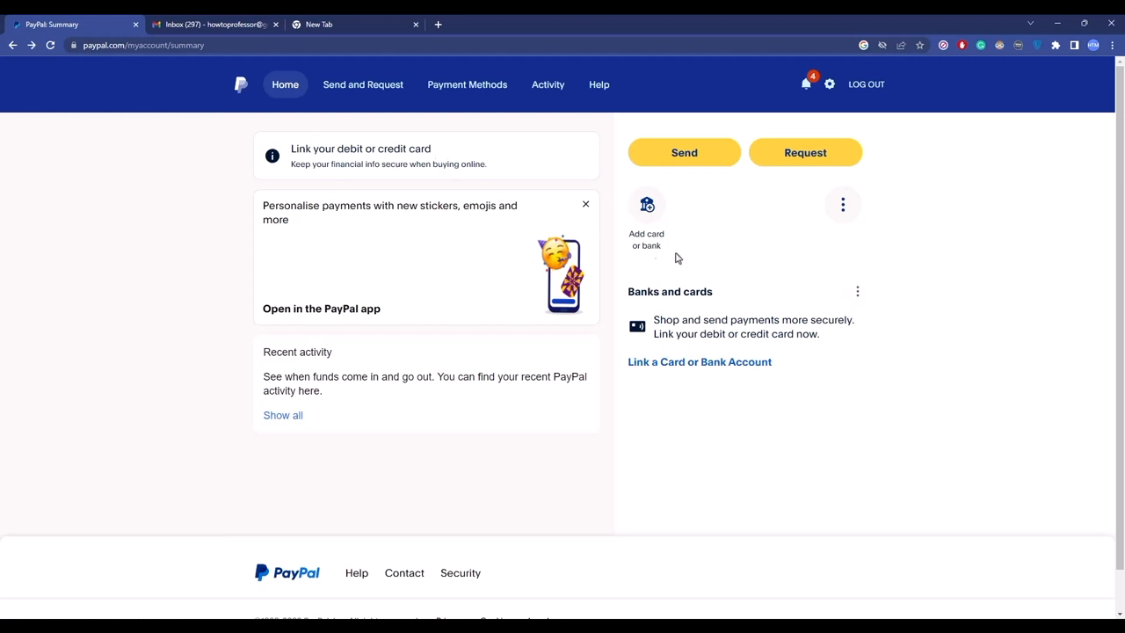
mouse_move(555, 208)
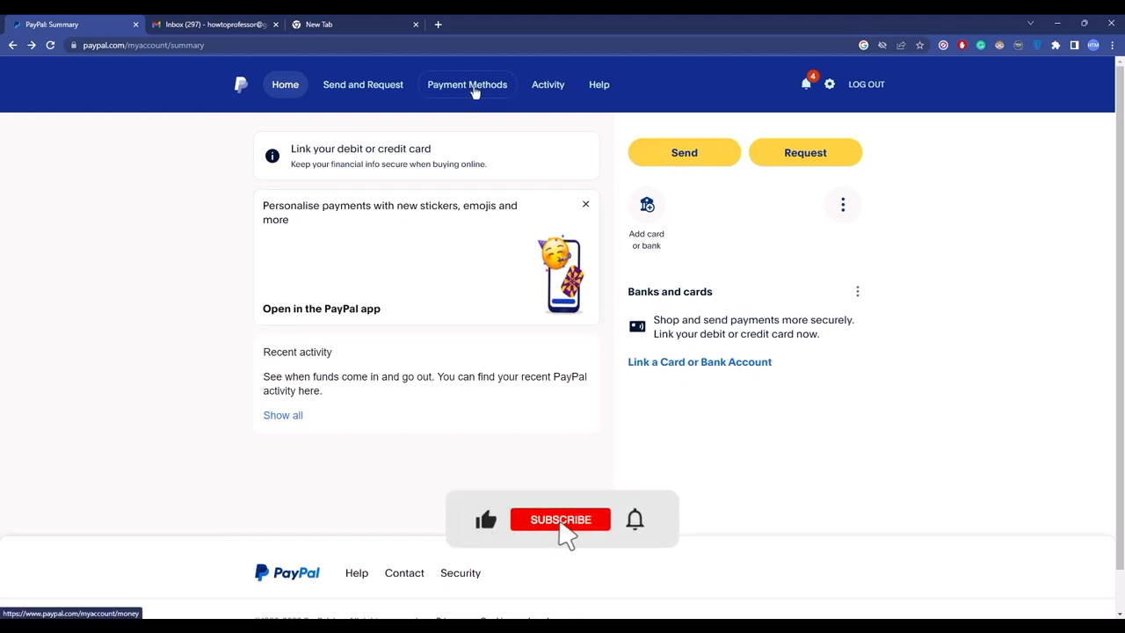
Go to Payment Methods and choose Link a bank.
click(468, 84)
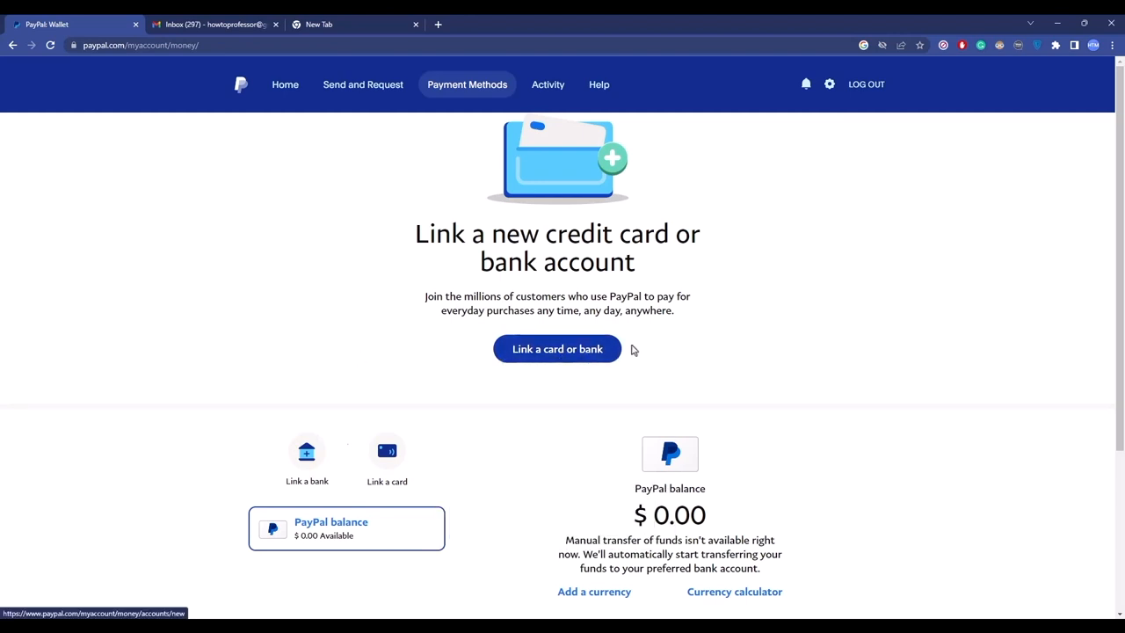
scroll(down, 3)
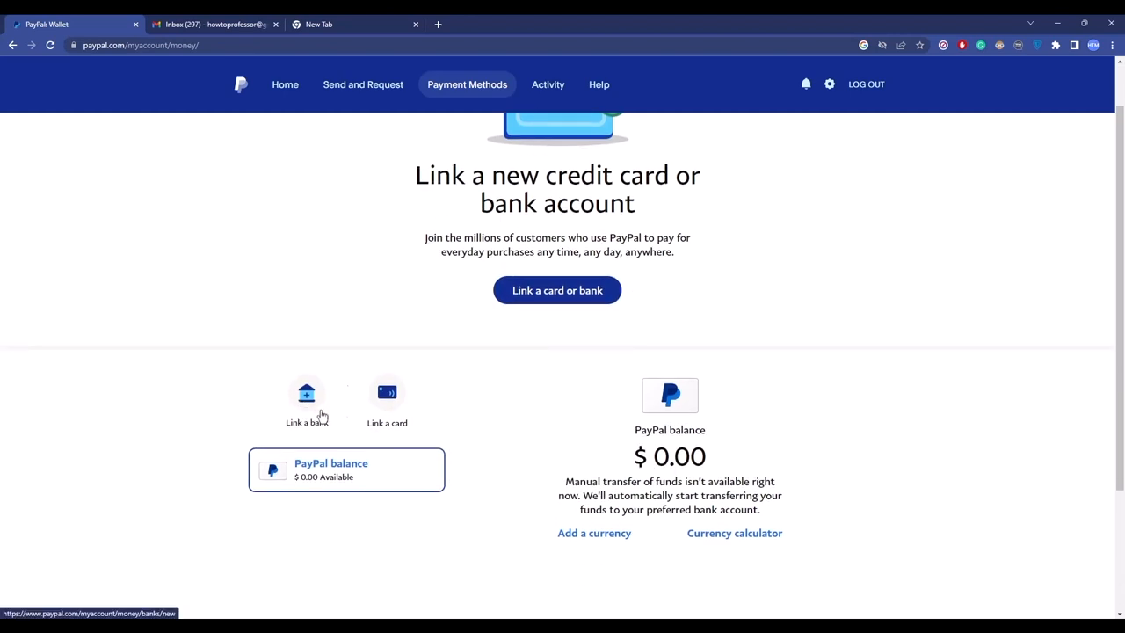
mouse_move(443, 394)
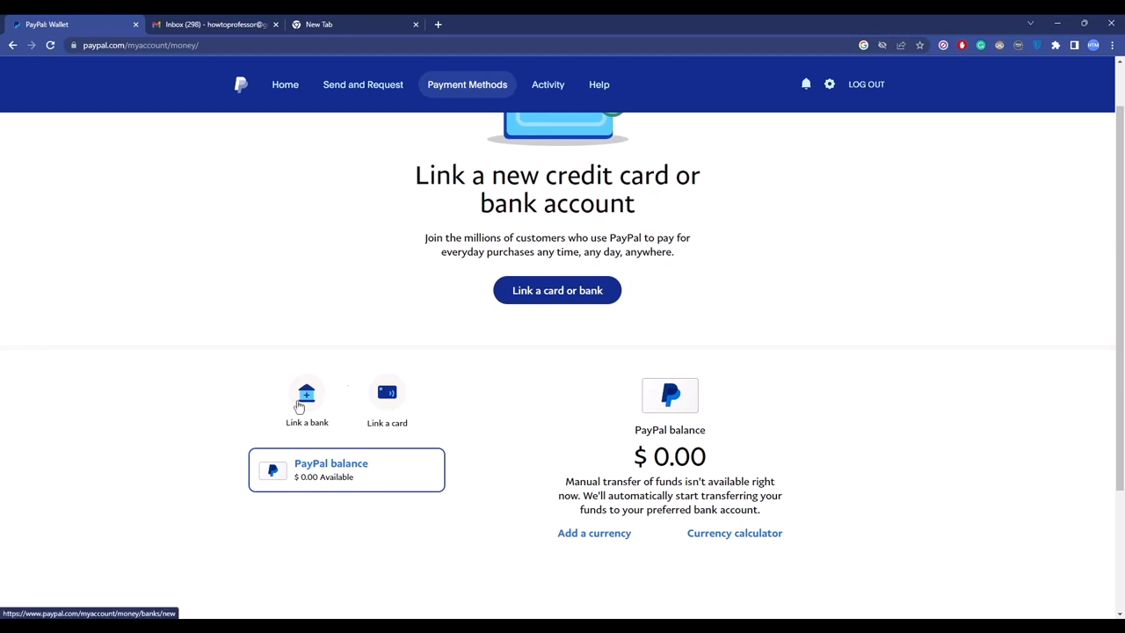
click(306, 395)
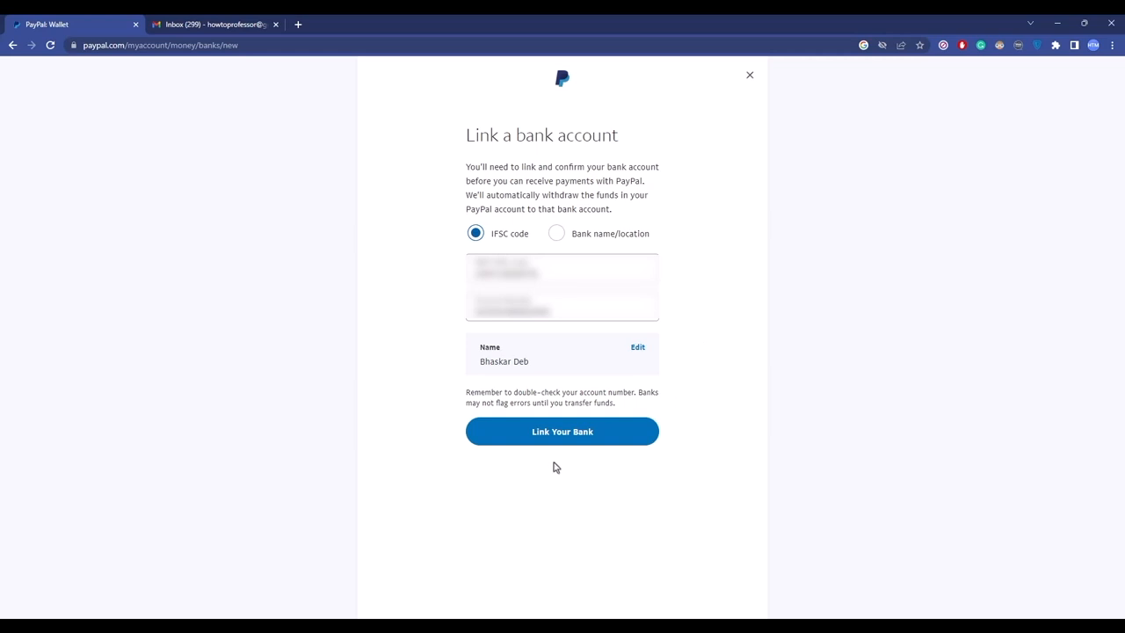
Submit the IFSC bank account details with Link Your Bank.
click(562, 433)
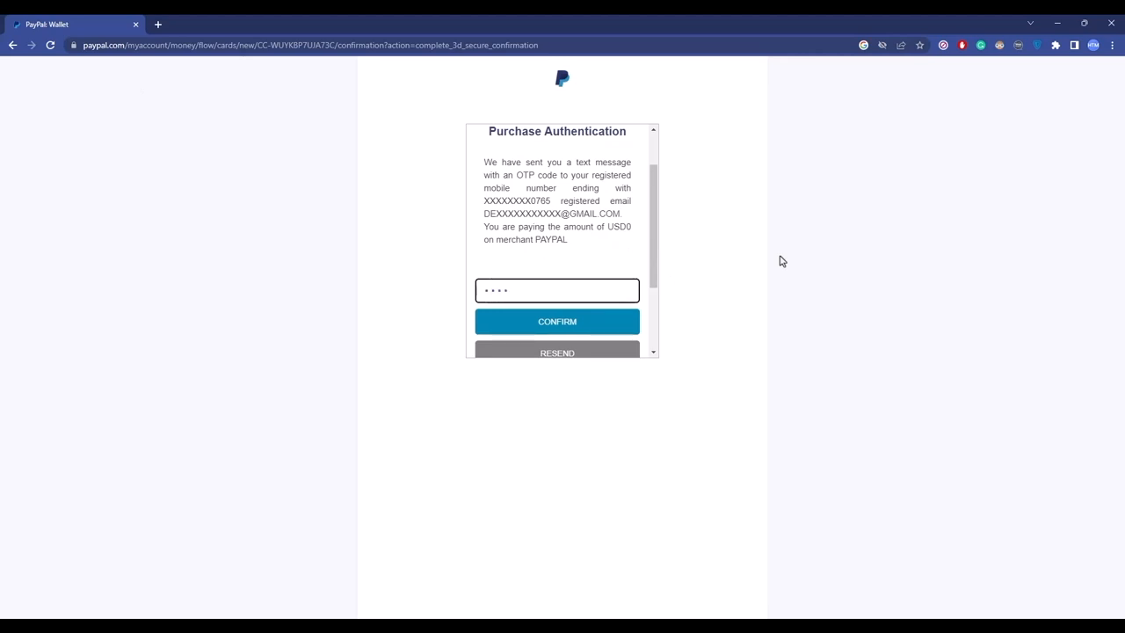
click(557, 320)
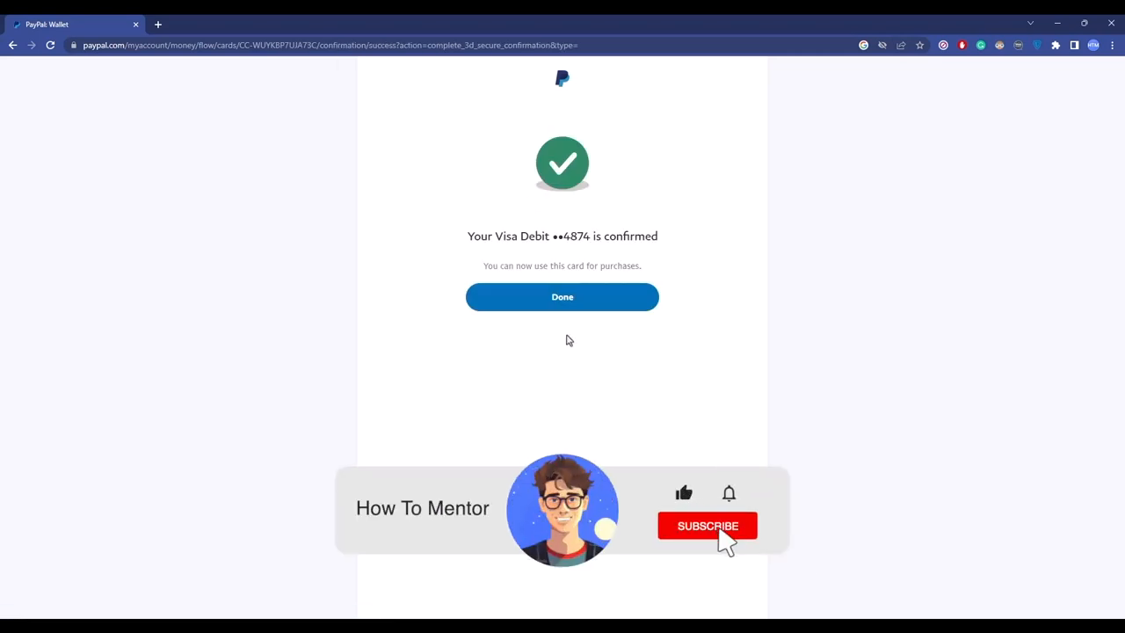
click(706, 525)
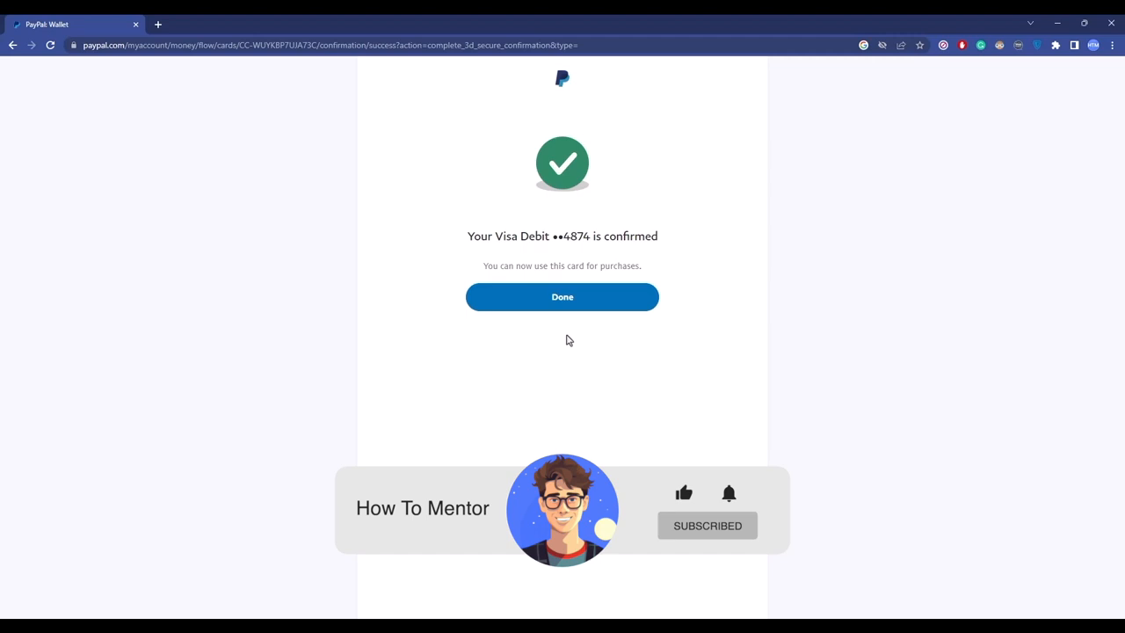